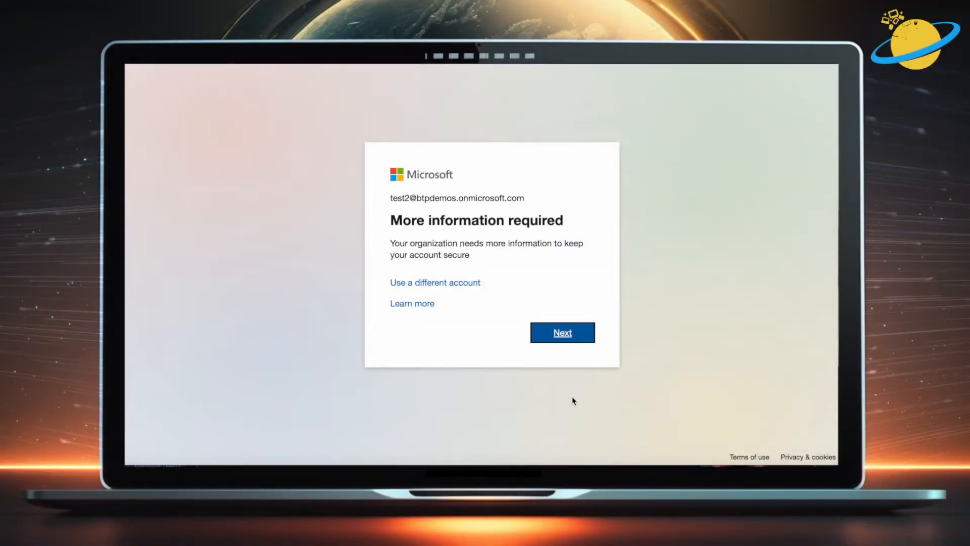
mouse_move(572, 390)
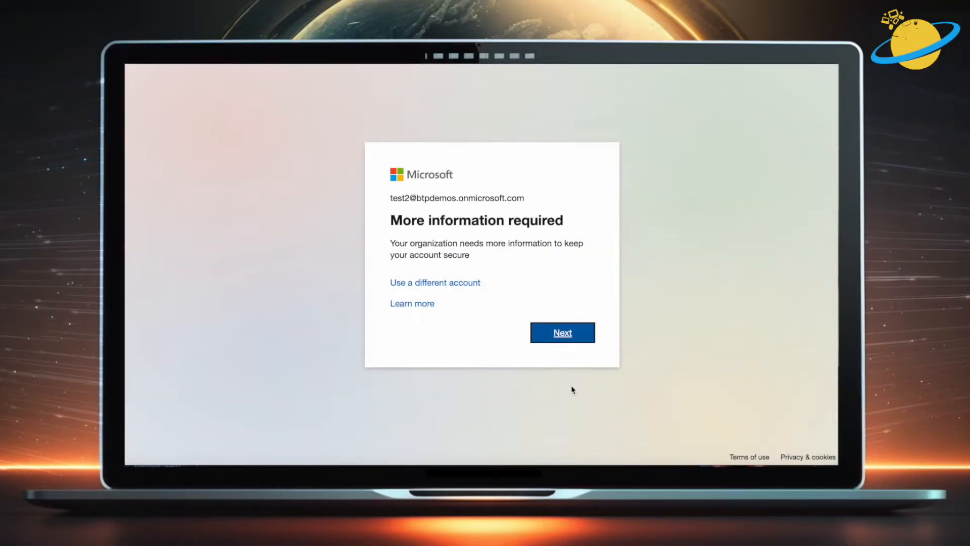
- Acknowledge the 'More information required' notice and continue sign-in with Next
left_click(562, 333)
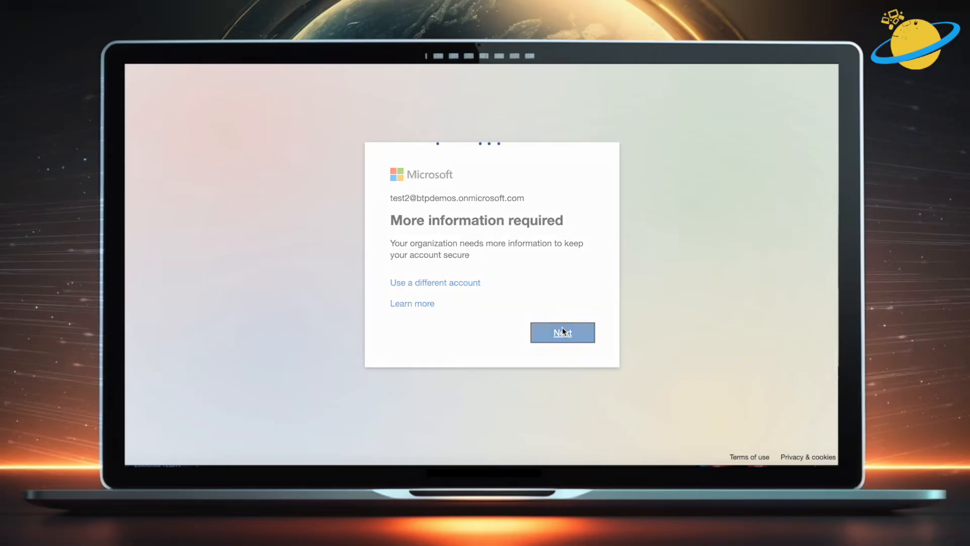
- Enter the work account password and sign in
left_click(562, 332)
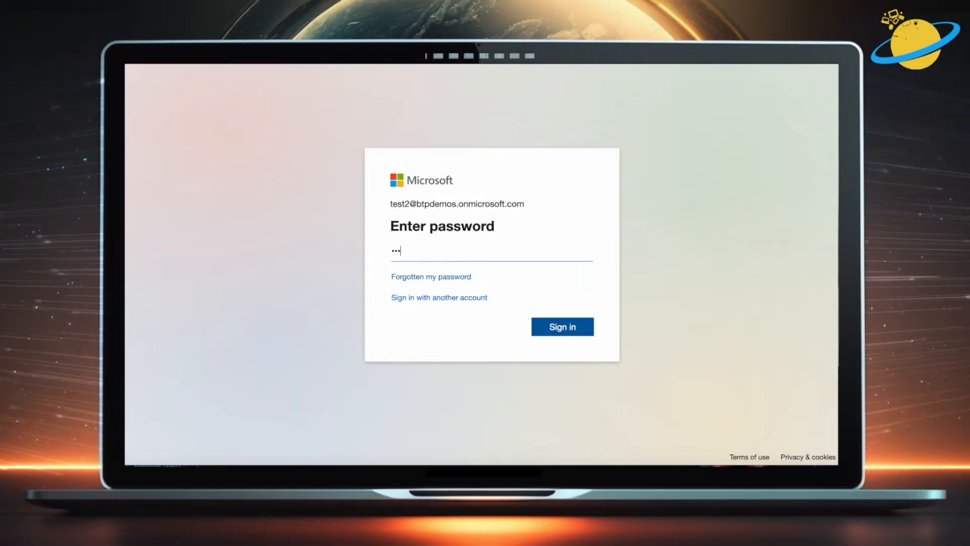
type("password")
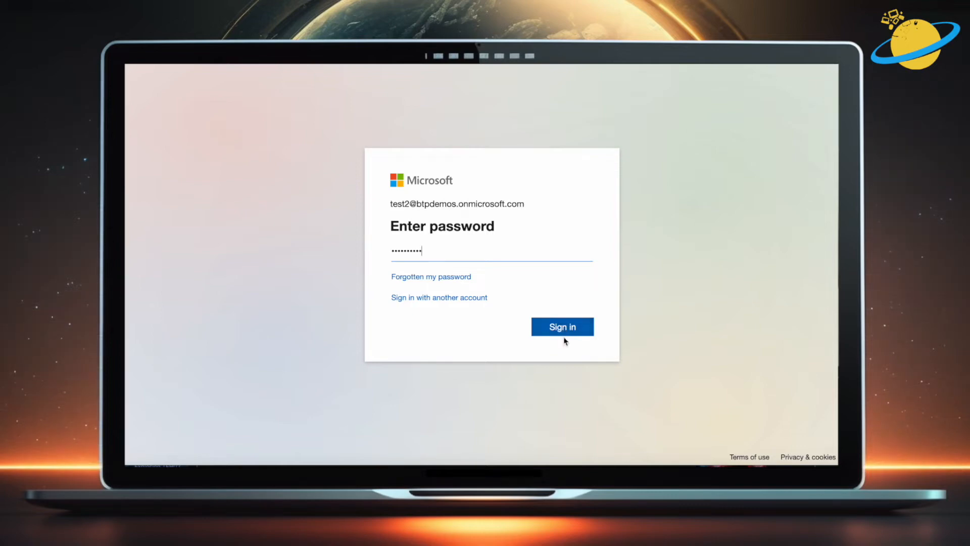
left_click(561, 327)
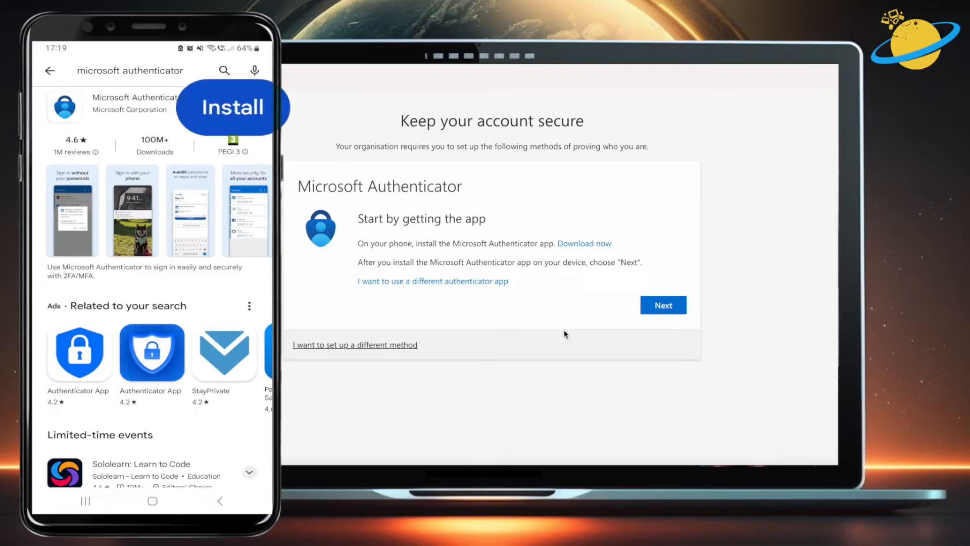
- Install and launch Microsoft Authenticator on the phone, accepting privacy and declining usage-data sharing
left_click(233, 107)
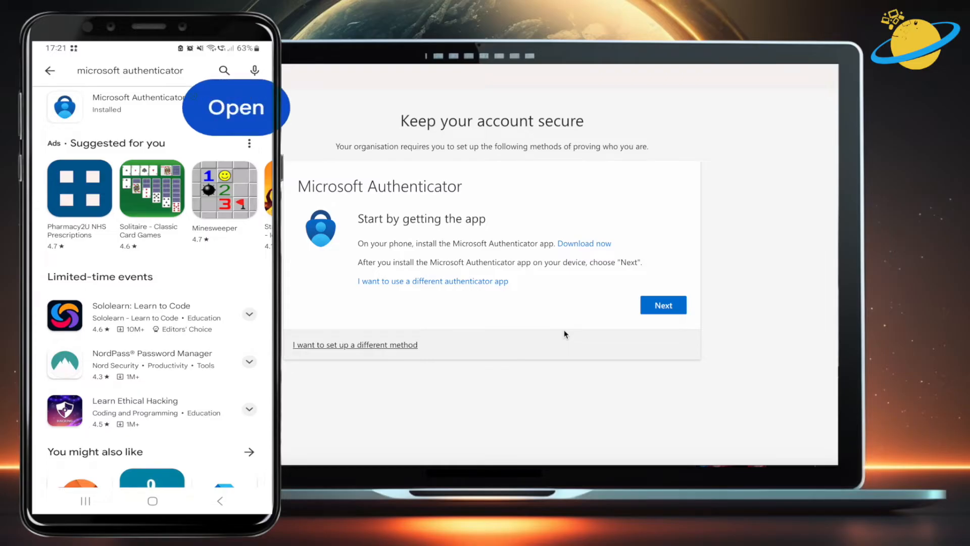
left_click(235, 107)
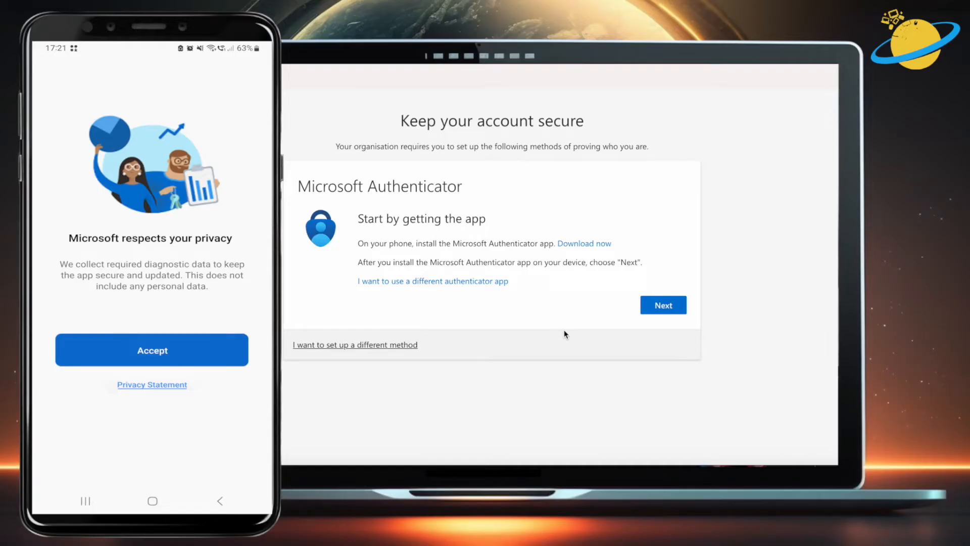
left_click(152, 348)
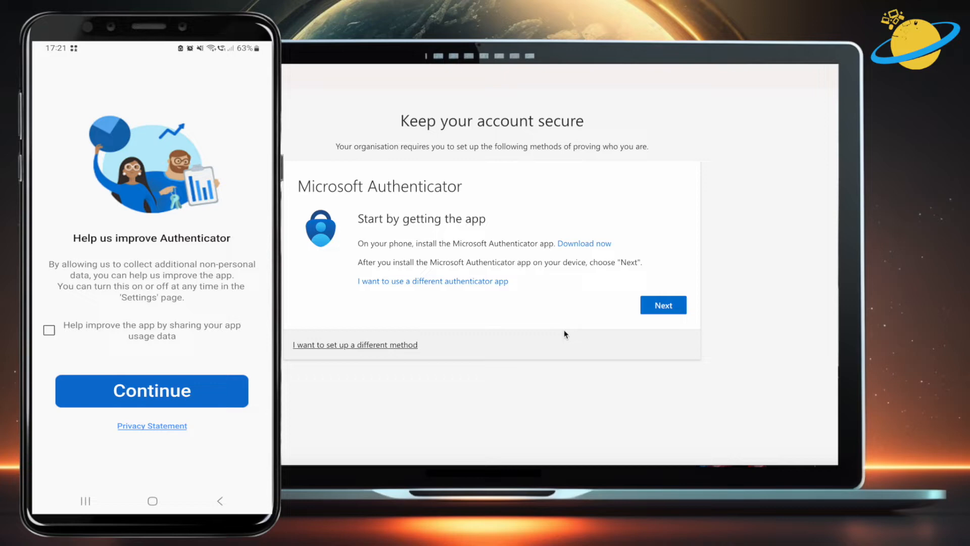
left_click(152, 390)
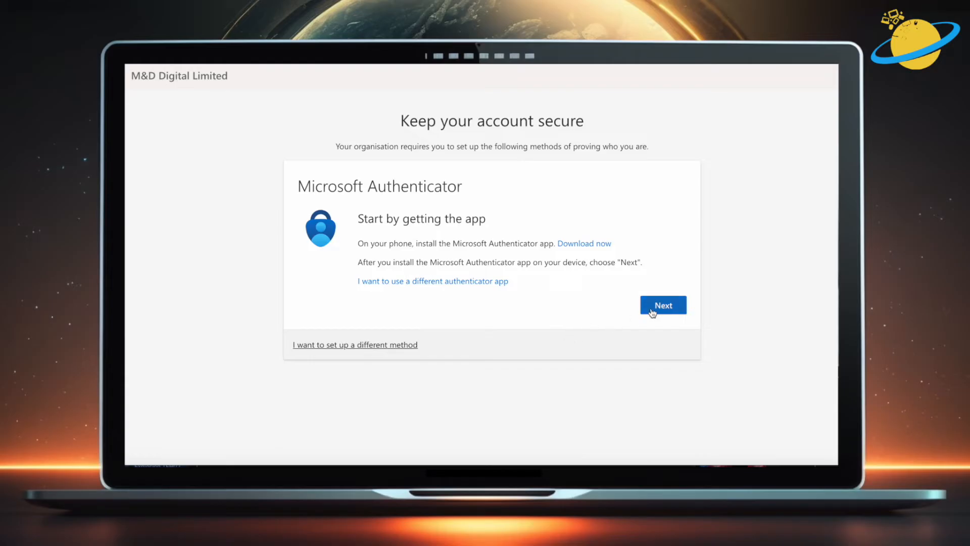
- Advance past 'Start by getting the app' and 'Set up your account' to the QR code page
left_click(662, 305)
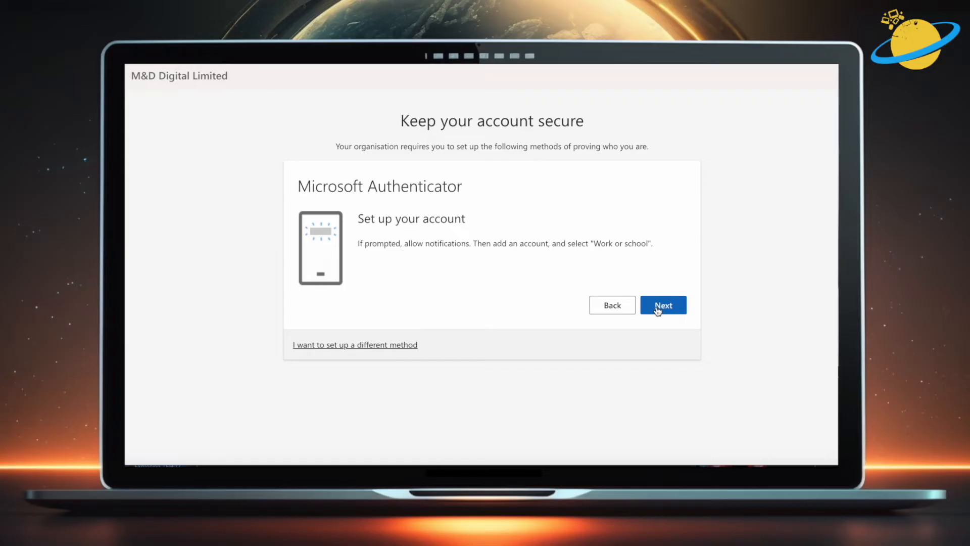
left_click(663, 305)
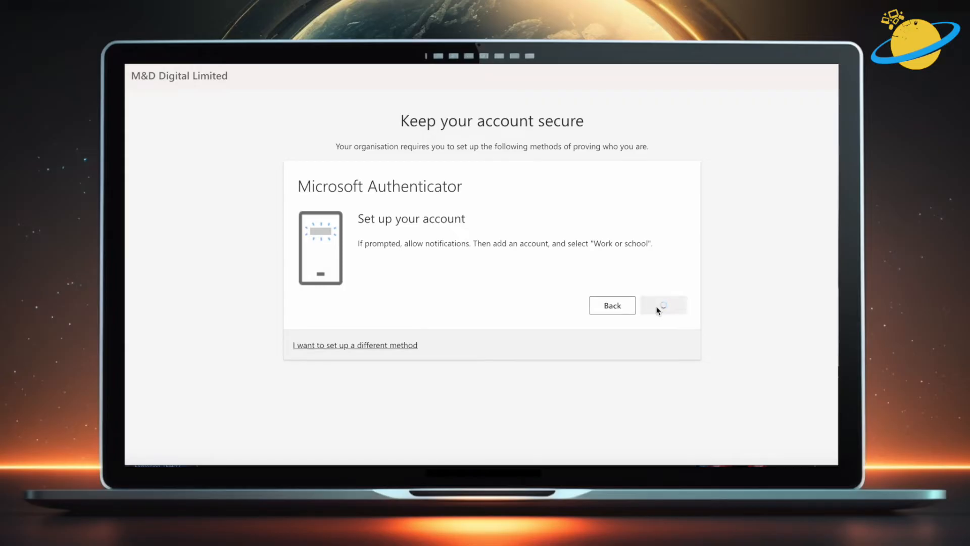
left_click(663, 304)
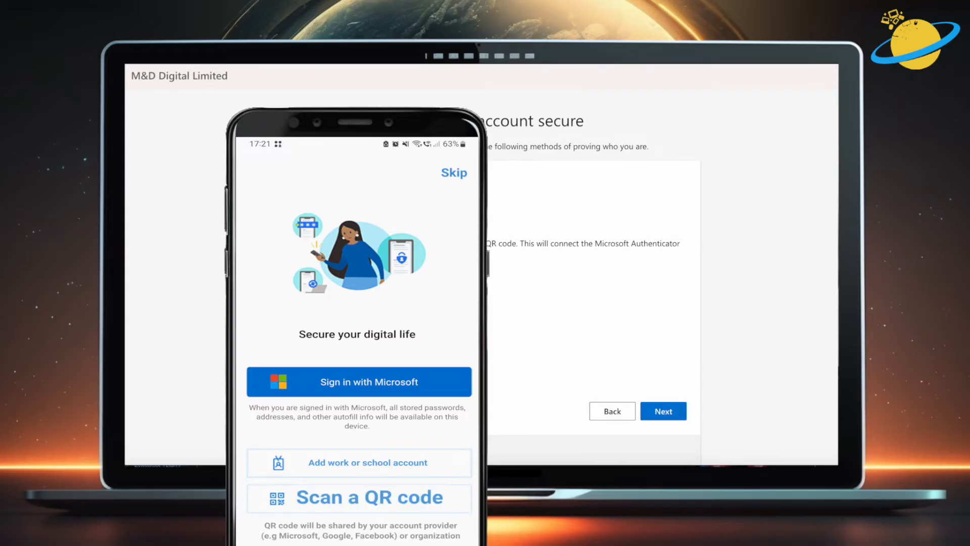
- Scan the laptop's QR code into Authenticator and confirm to reach the test sign-in
left_click(357, 497)
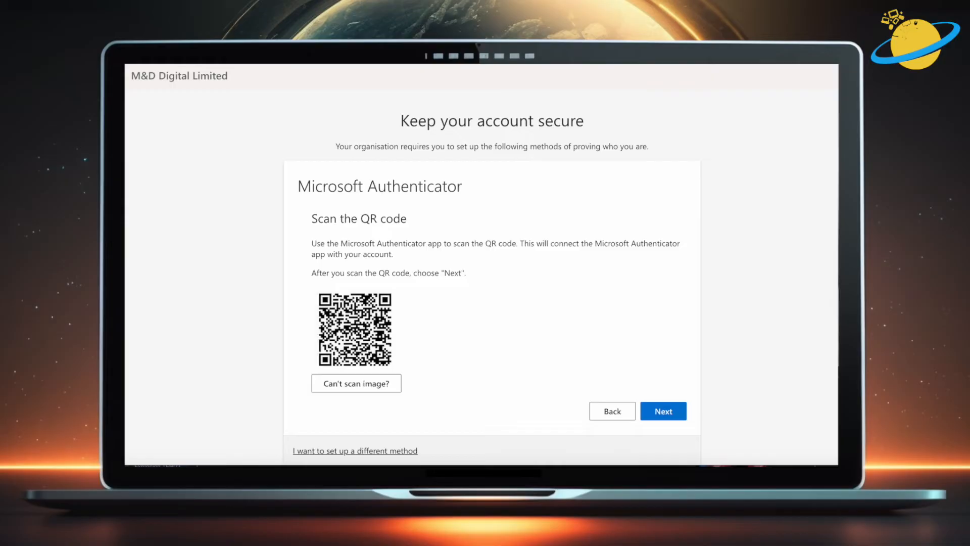
left_click(663, 410)
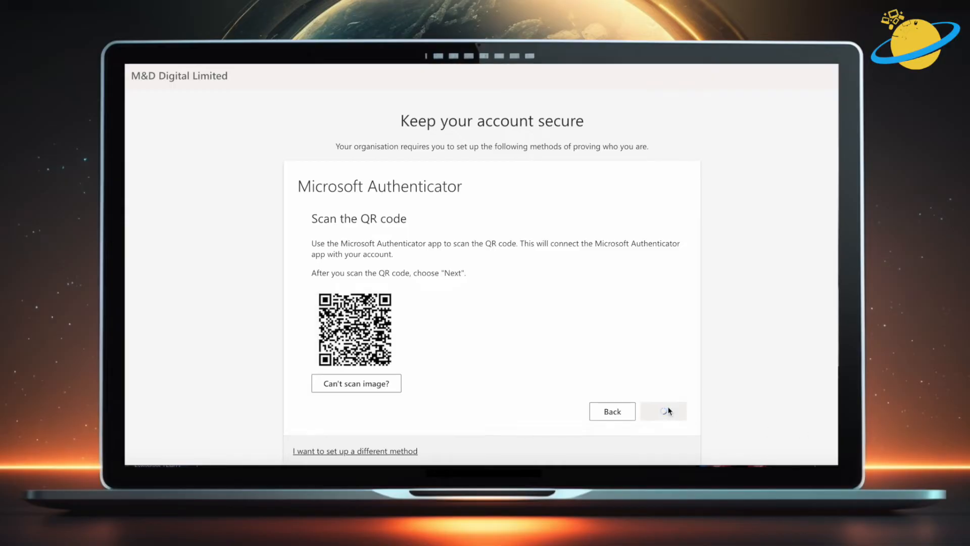
left_click(663, 411)
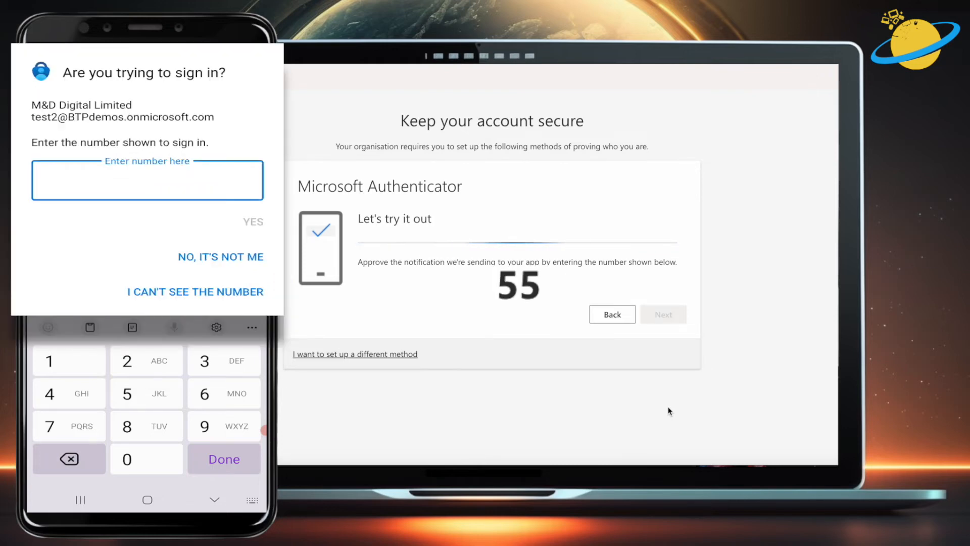
- Answer the Authenticator test sign-in with the number 55 and approve it
type("55")
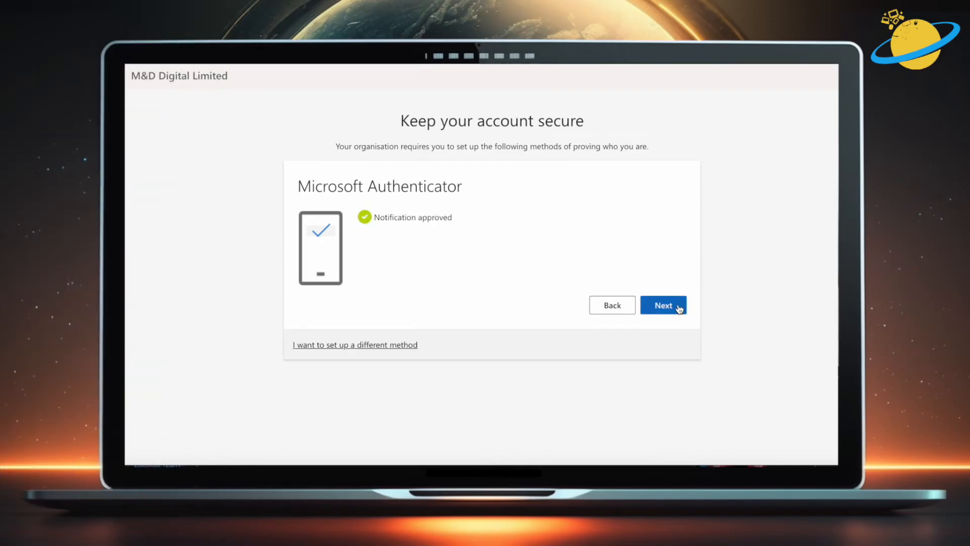
- Continue after 'Notification approved' and finish on the Success page with Done
left_click(663, 304)
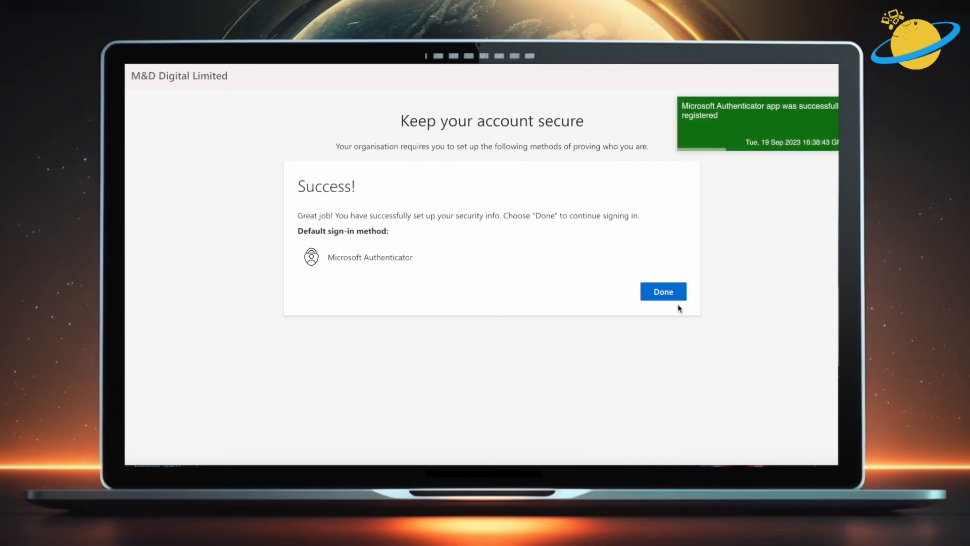
left_click(663, 291)
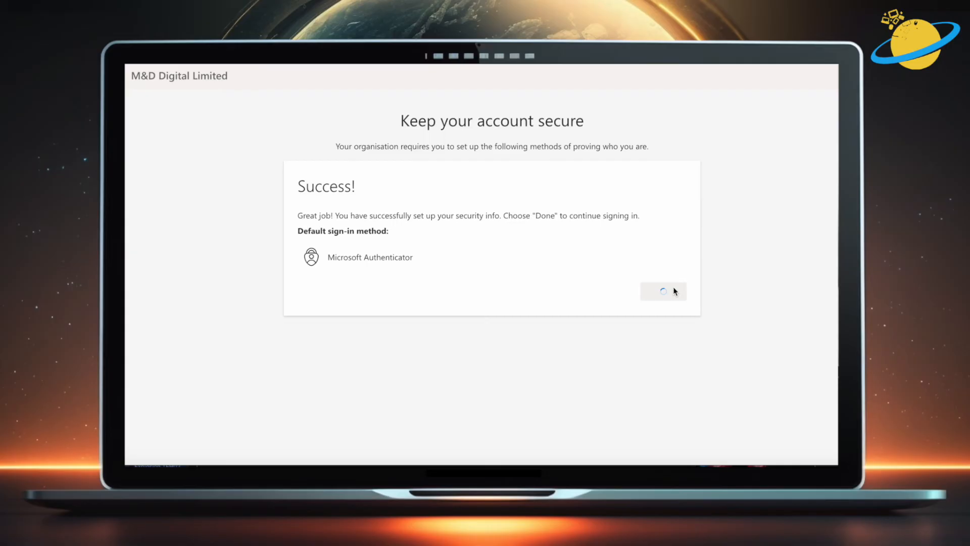
left_click(663, 291)
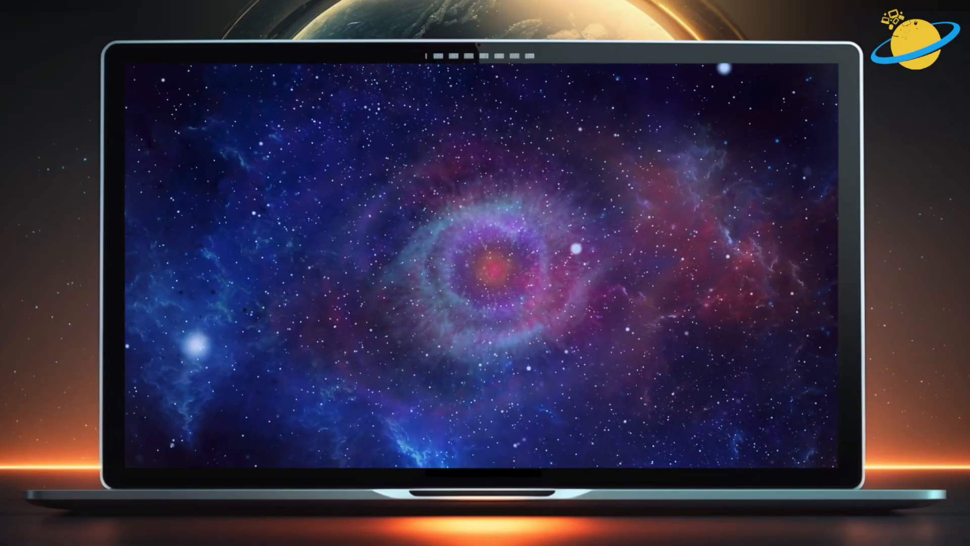